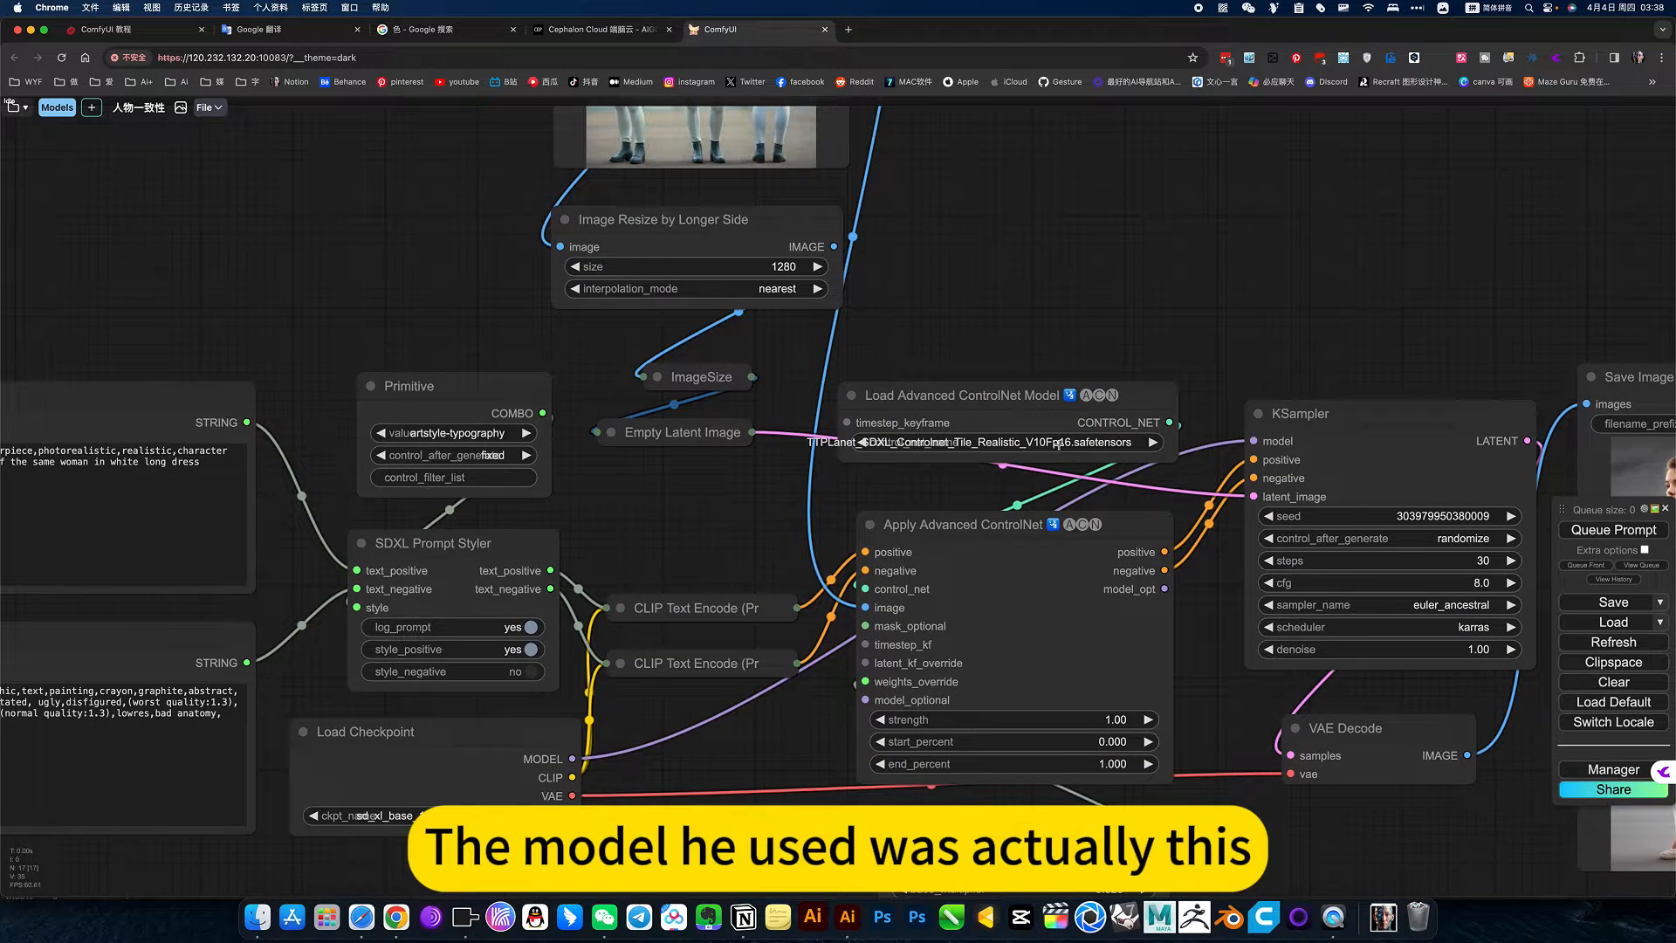
Step: Select the ControlNet loader, then view the Notion 人物一致性 section with its .json download
{"action": "left_click", "coordinate": [1000, 441]}
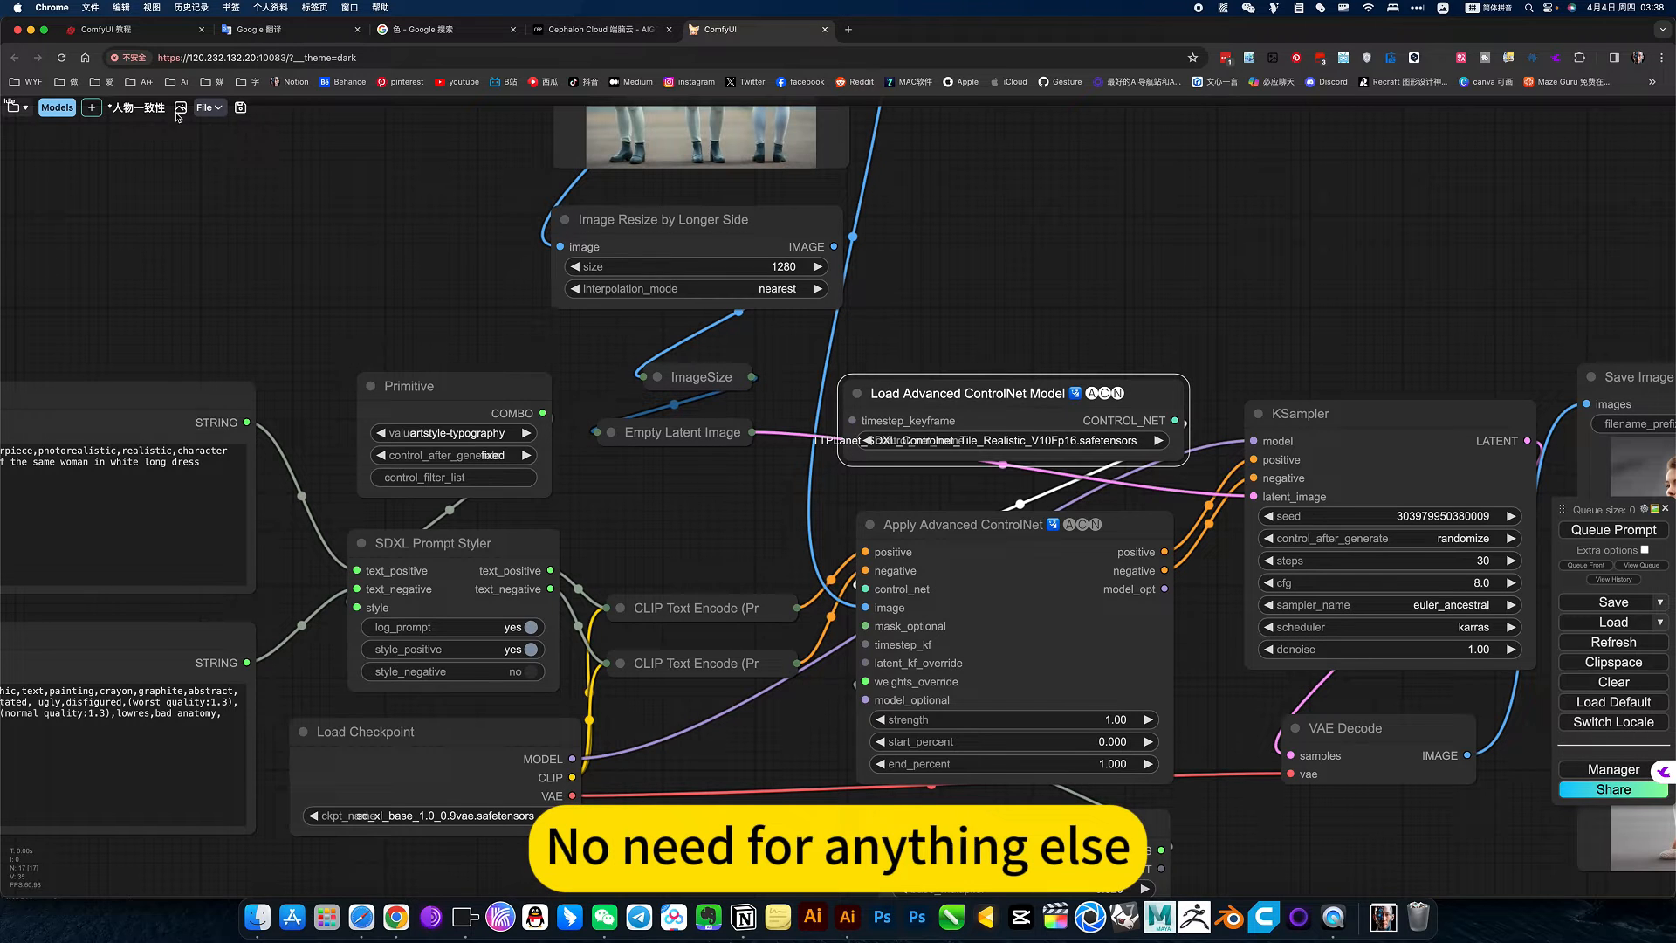
{"action": "left_click", "coordinate": [203, 106]}
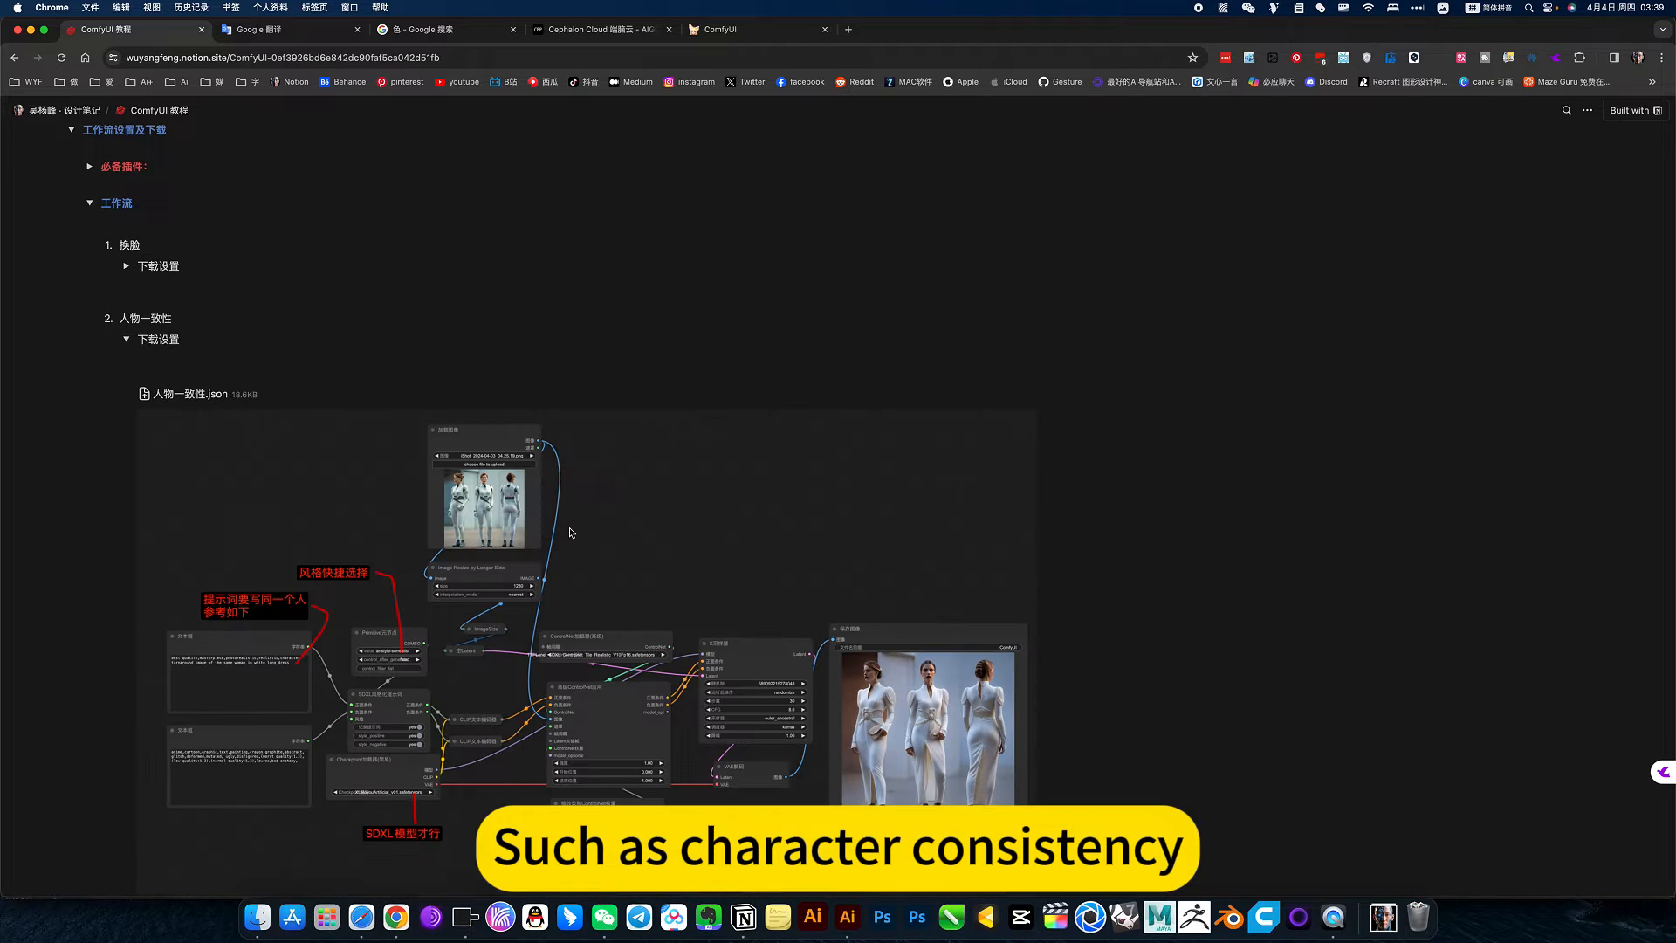
{"action": "scroll", "scroll_direction": "down", "scroll_amount": 3}
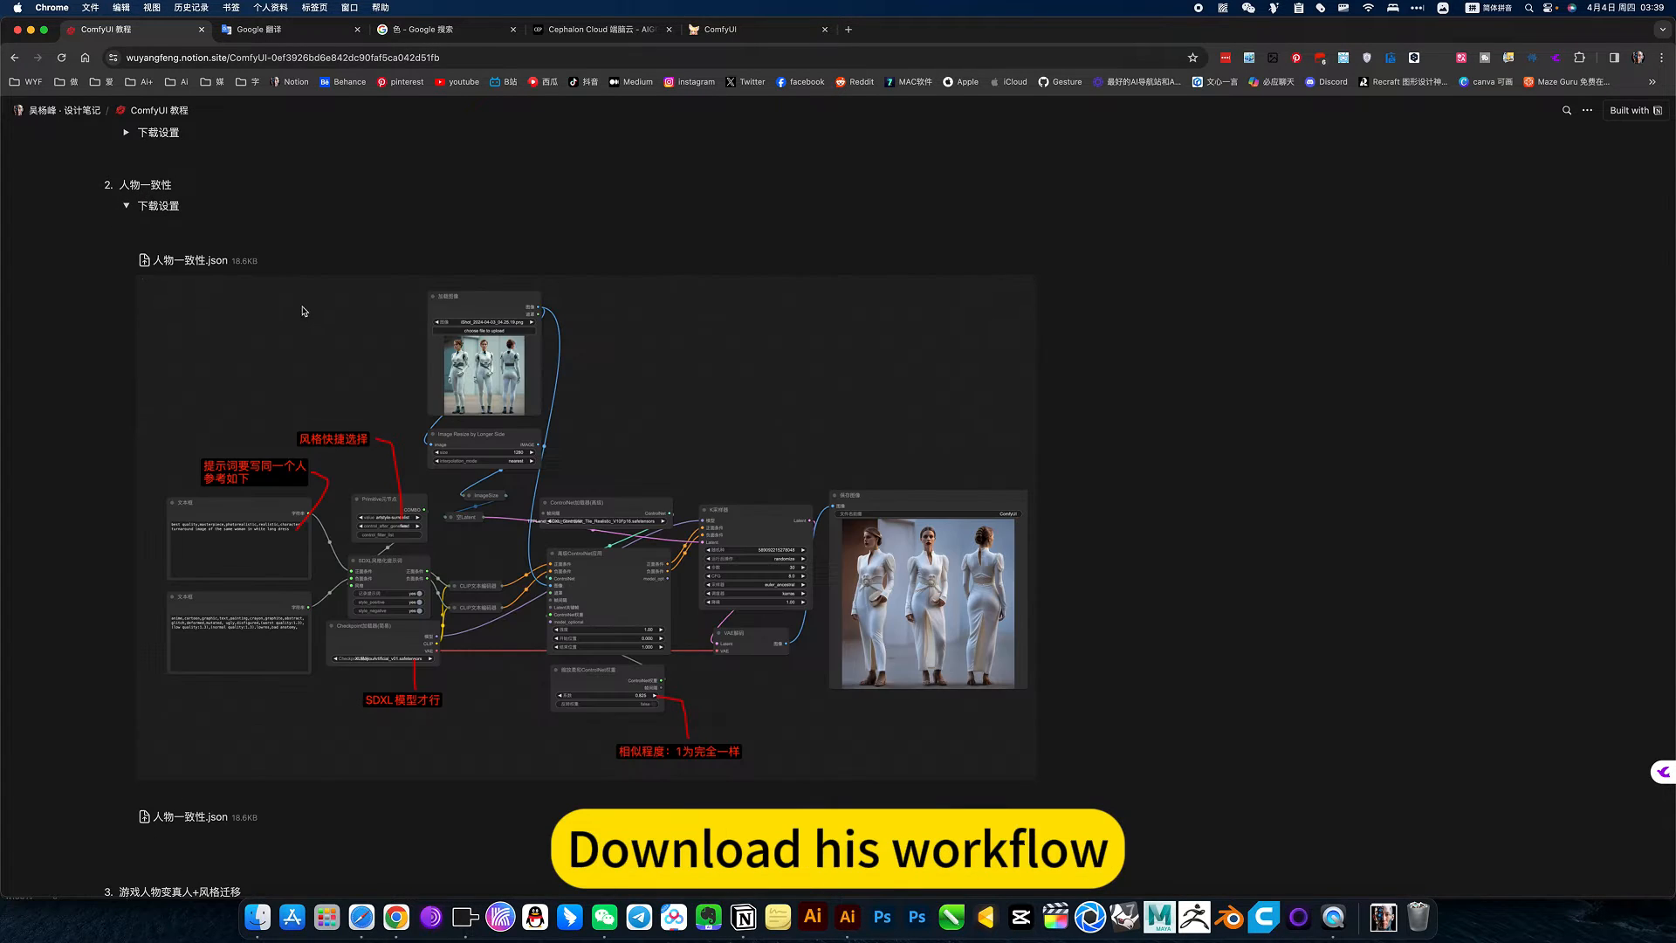
{"action": "left_click", "coordinate": [727, 29]}
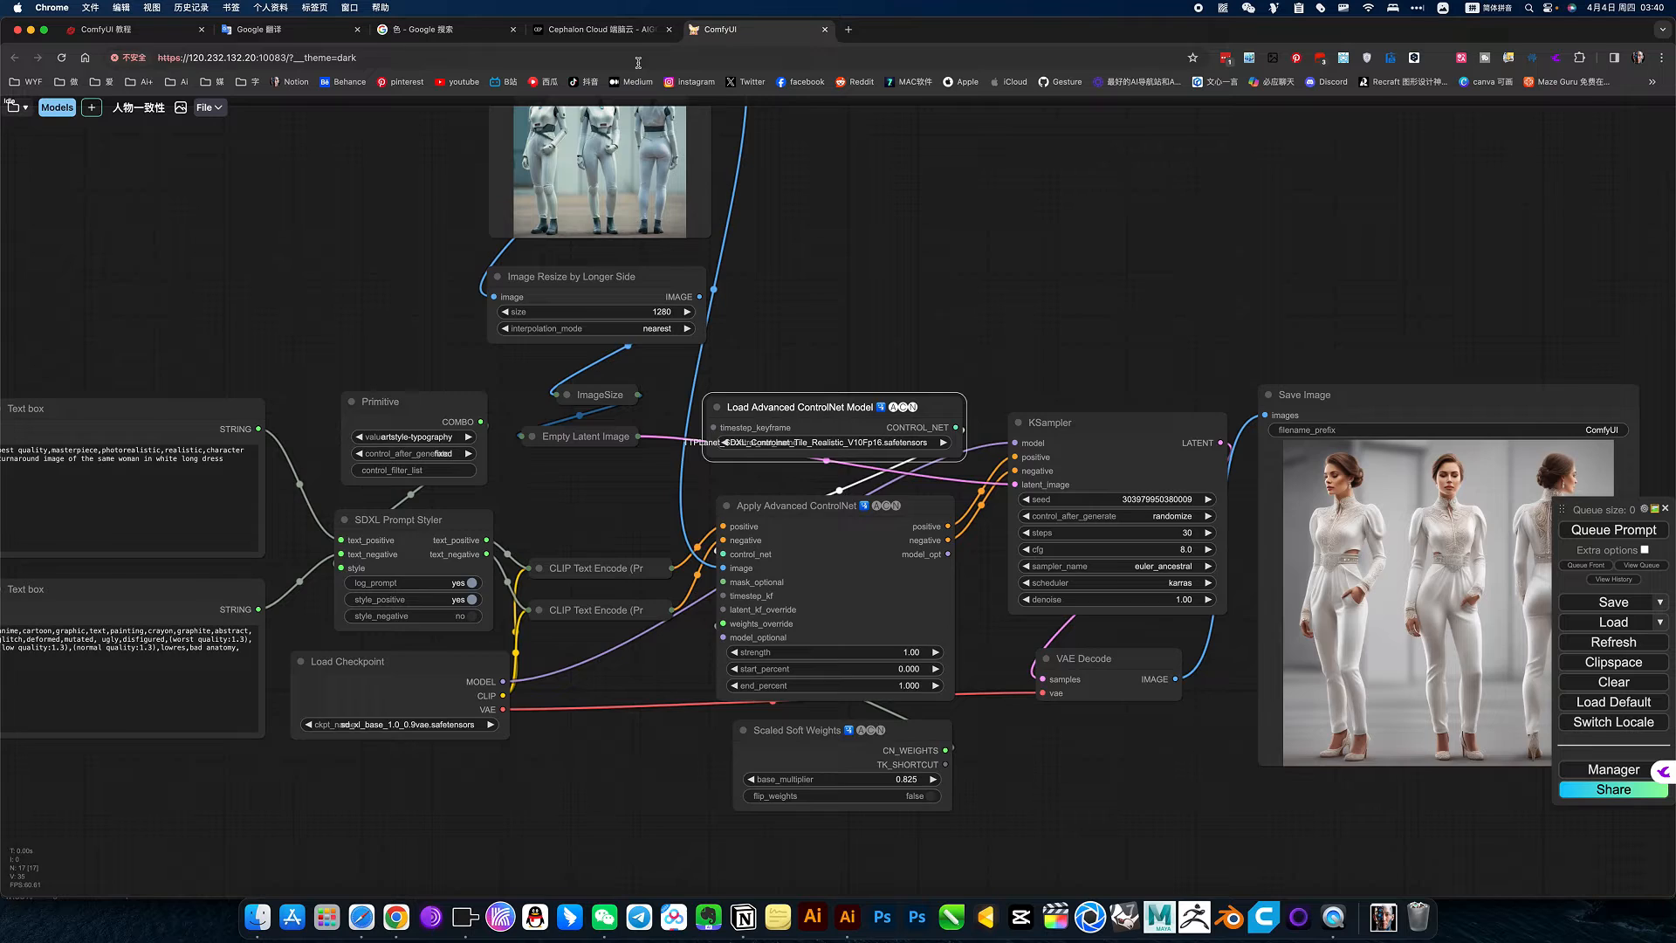
Step: Return to the ComfyUI tab showing the woman-in-white three-view output
{"action": "left_click", "coordinate": [599, 29]}
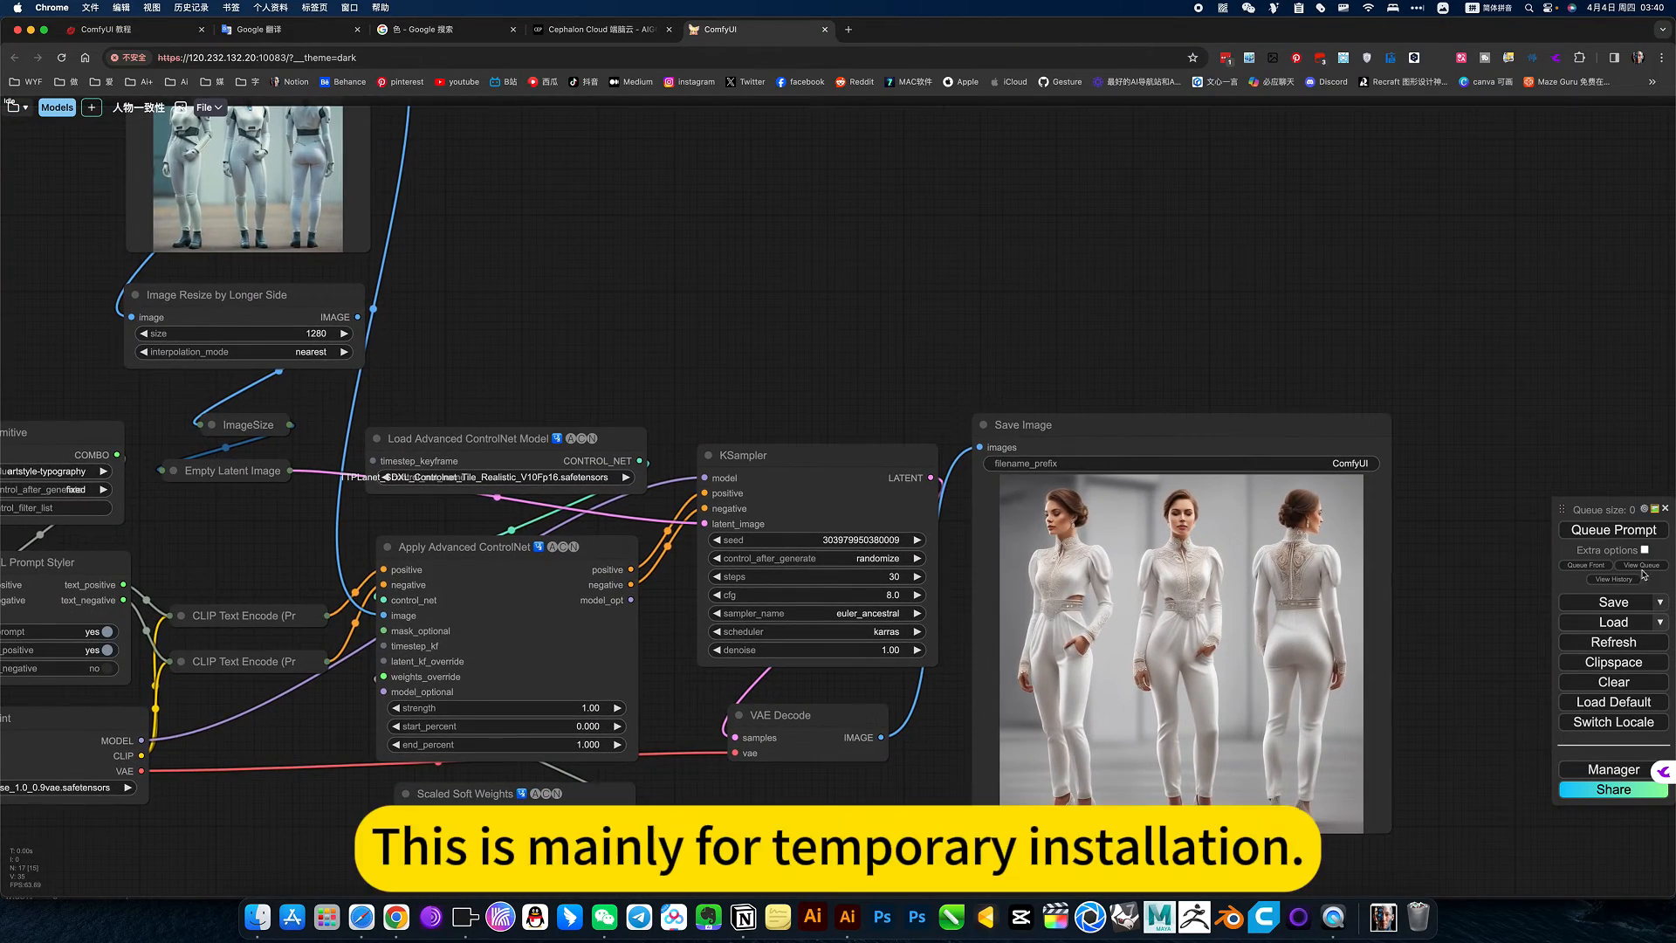
Step: Collapse the 人物一致性 download toggle in Notion and return to ComfyUI
{"action": "left_click", "coordinate": [1614, 529]}
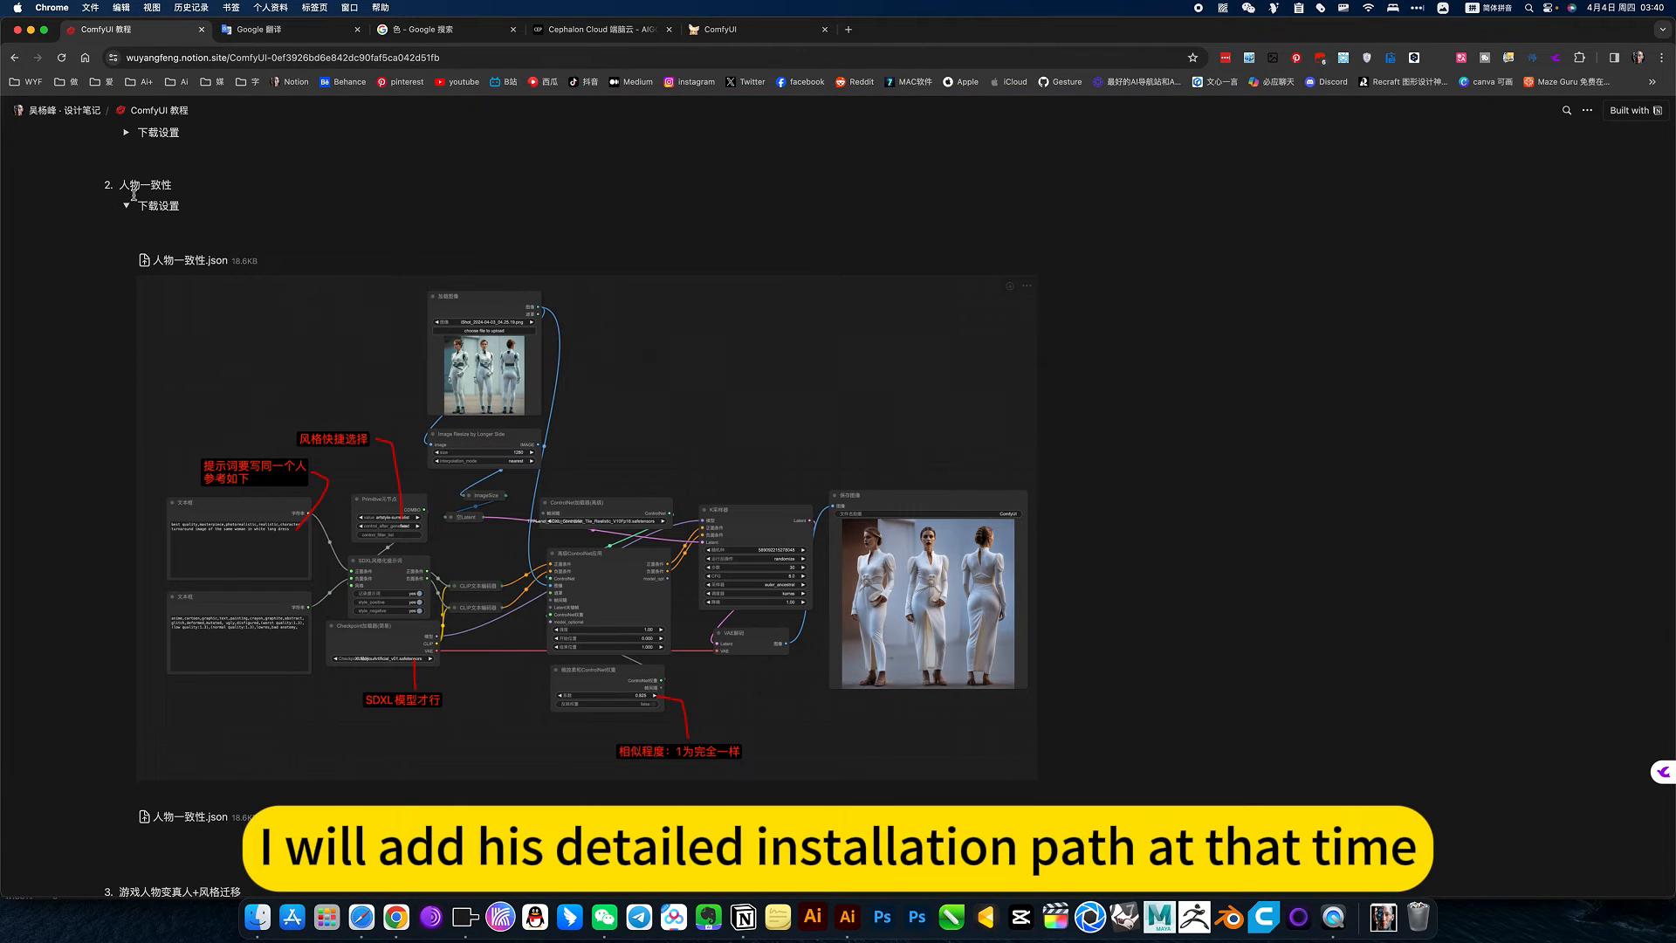
{"action": "left_click", "coordinate": [753, 28]}
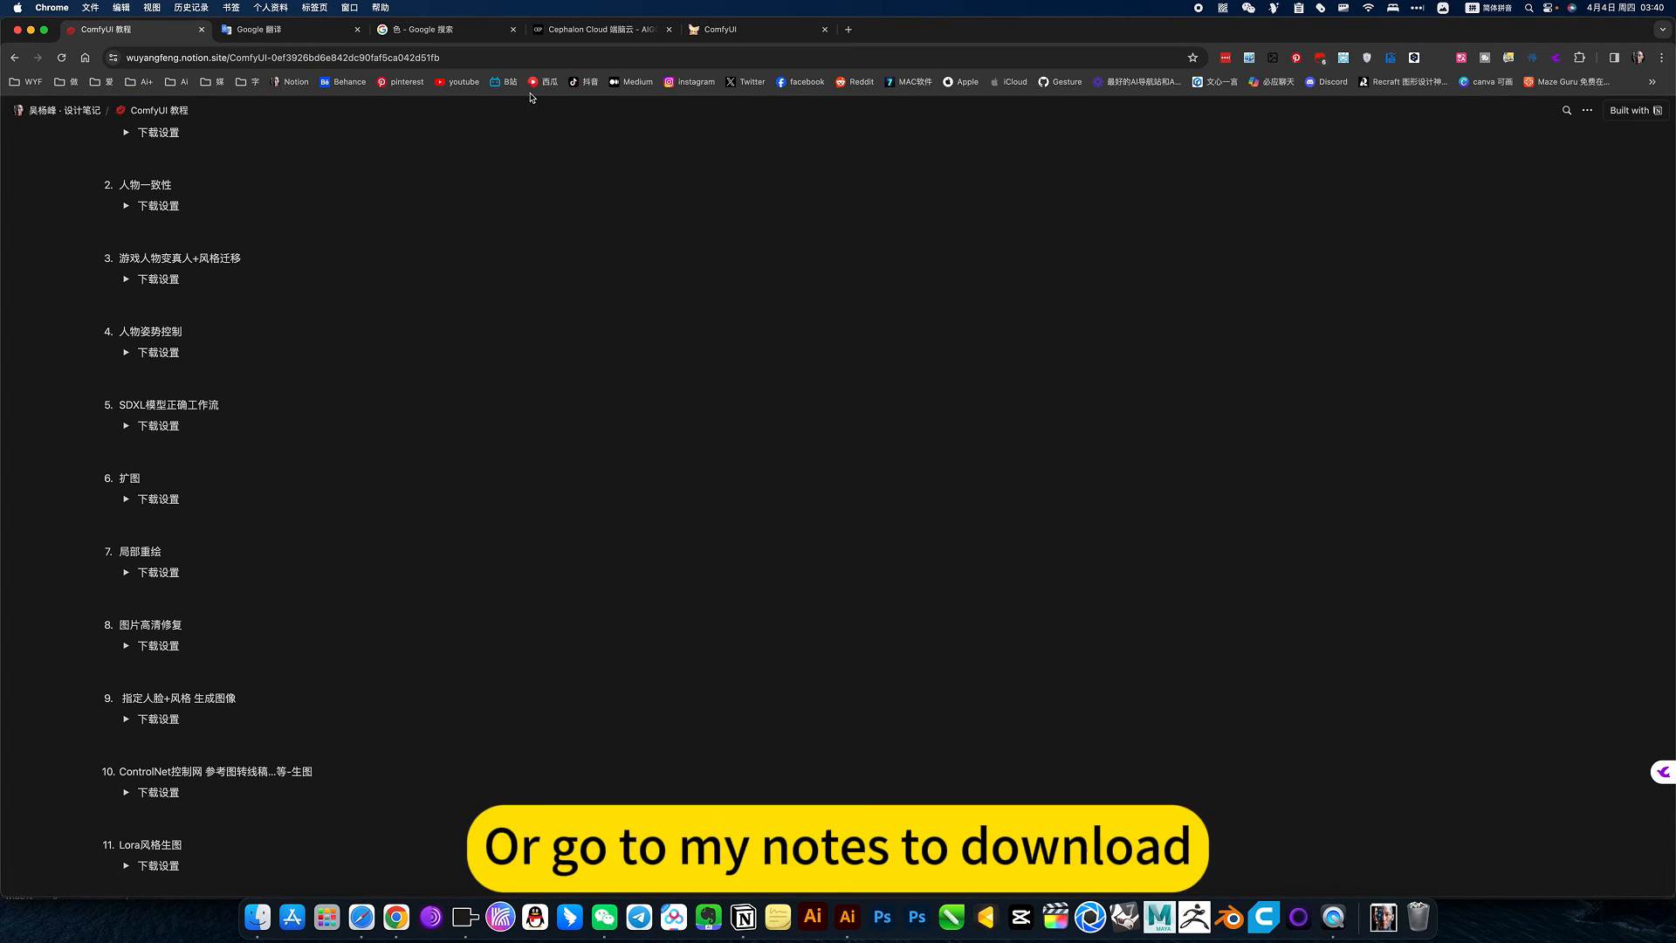
{"action": "left_click", "coordinate": [753, 29]}
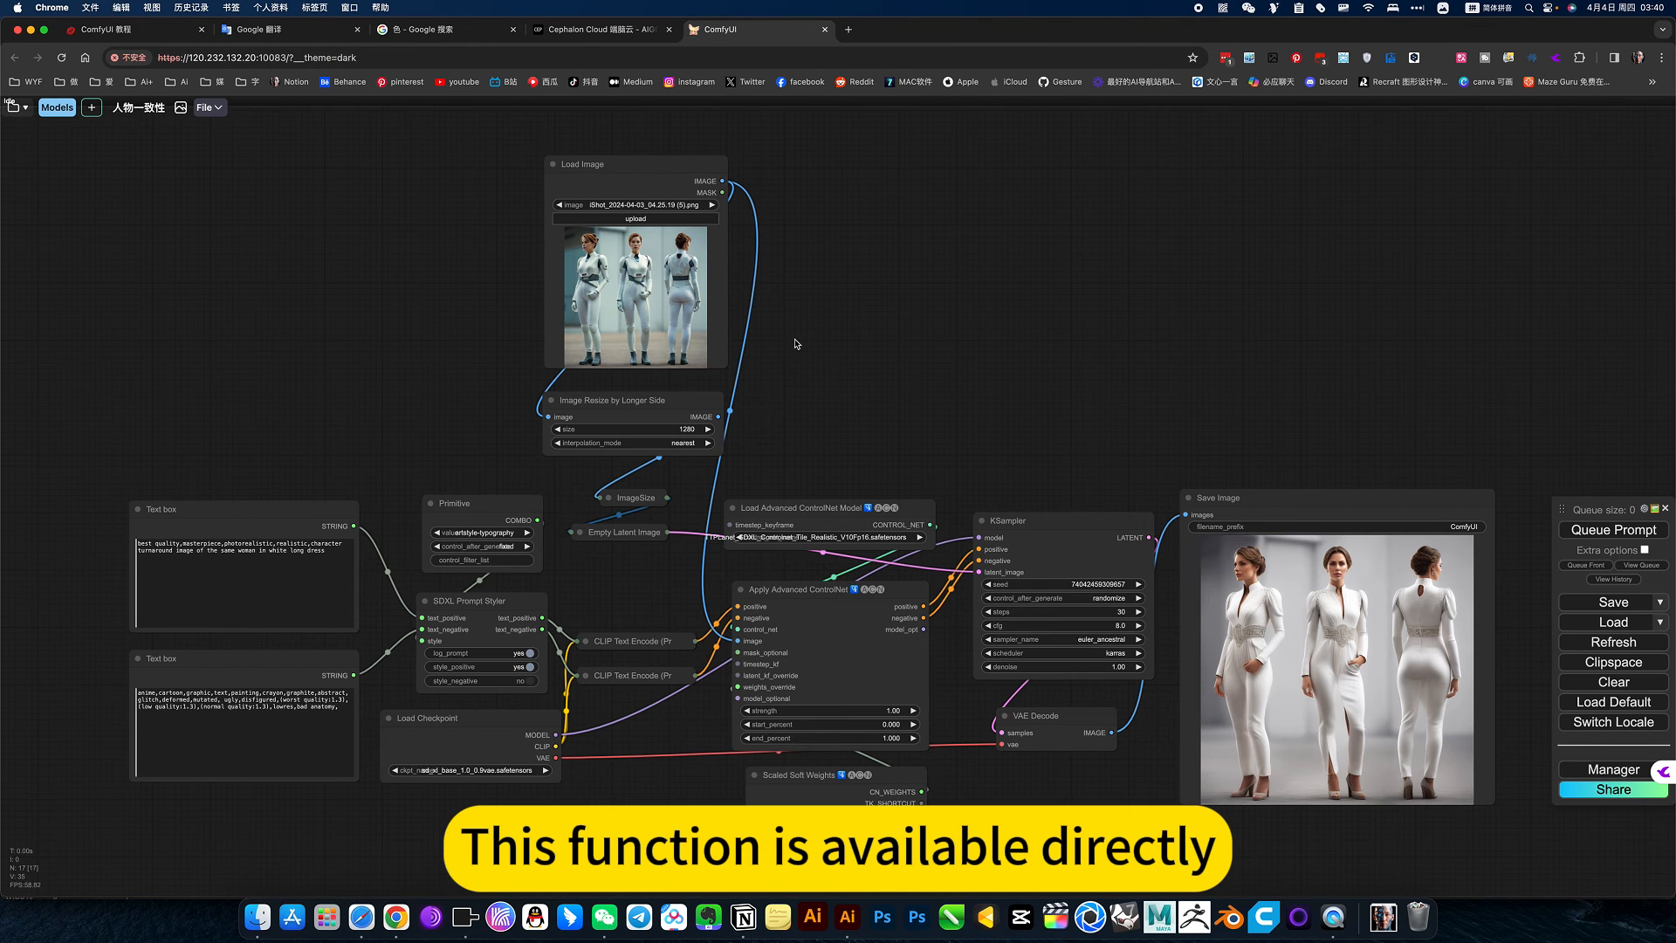